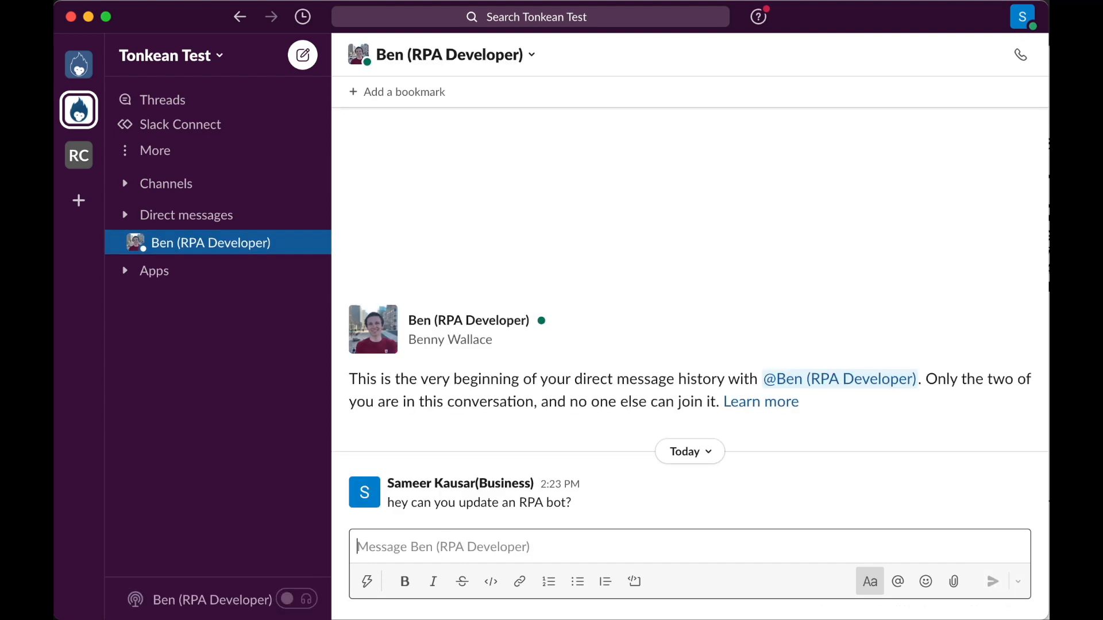
Step: Send Slack replies naming the Salesforce onboarding bot and asking deals over $50k go to a VP for approval
text(umm the sale)
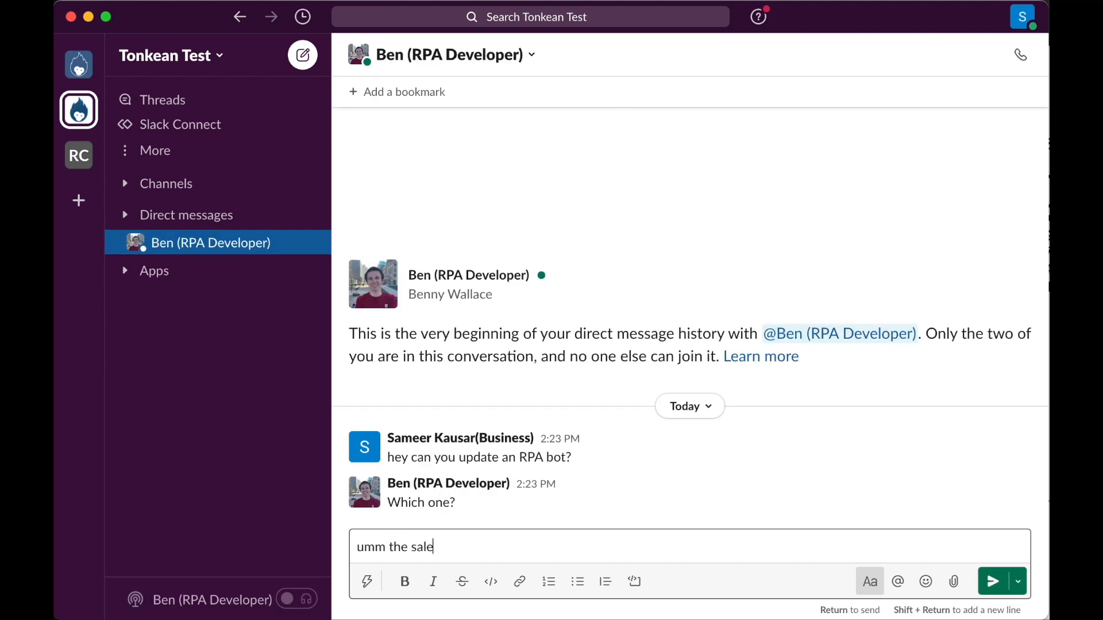
key(Return)
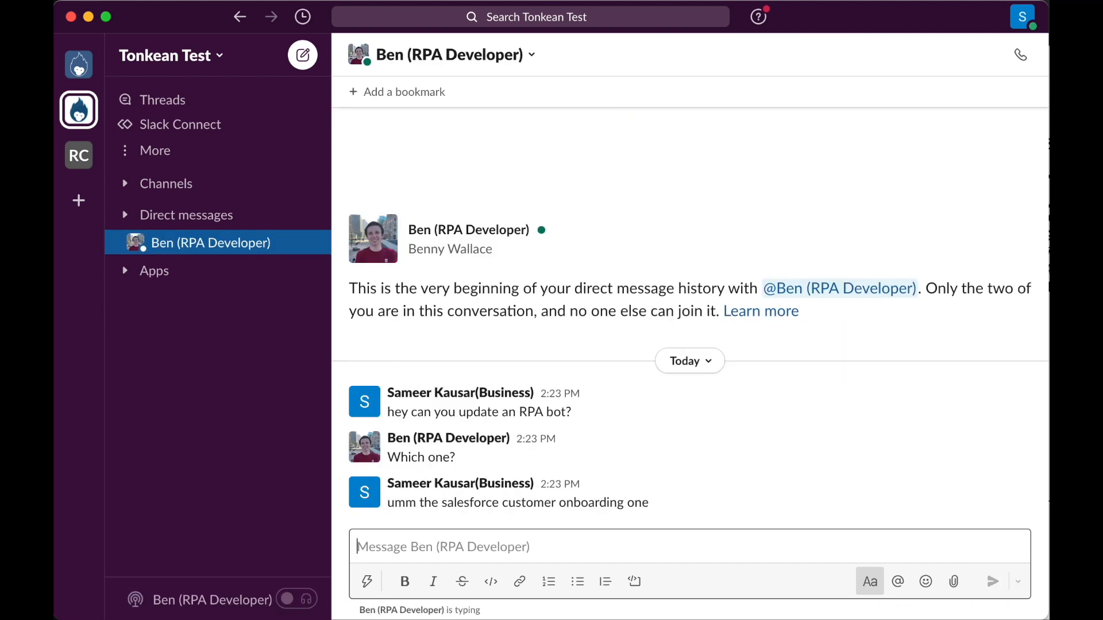
text(if teh)
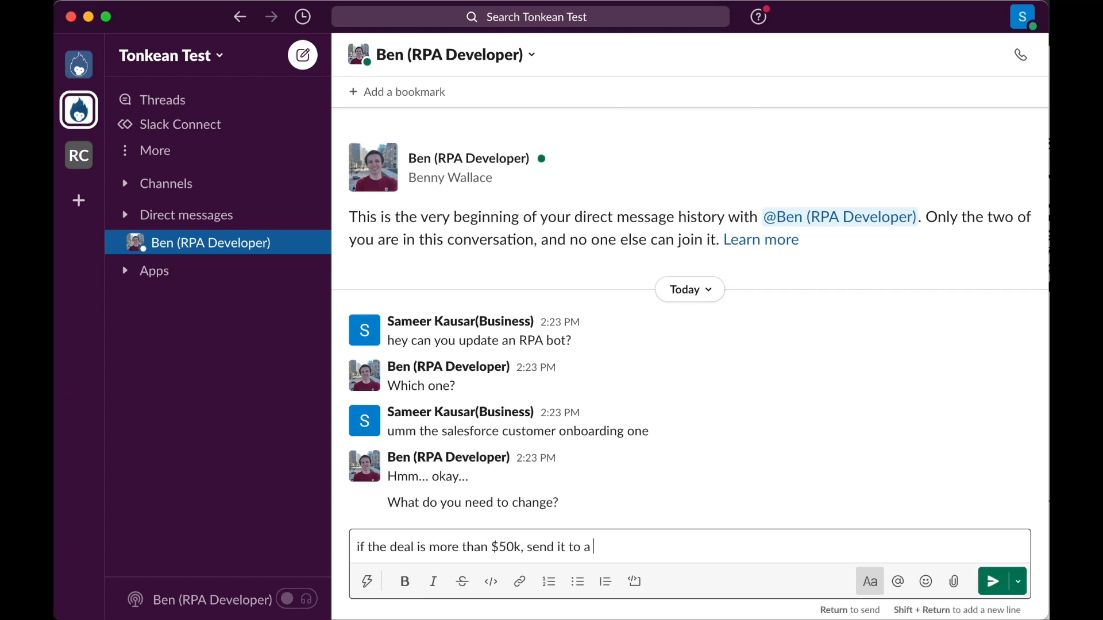
text(vp for approval otherwise follow the same flow)
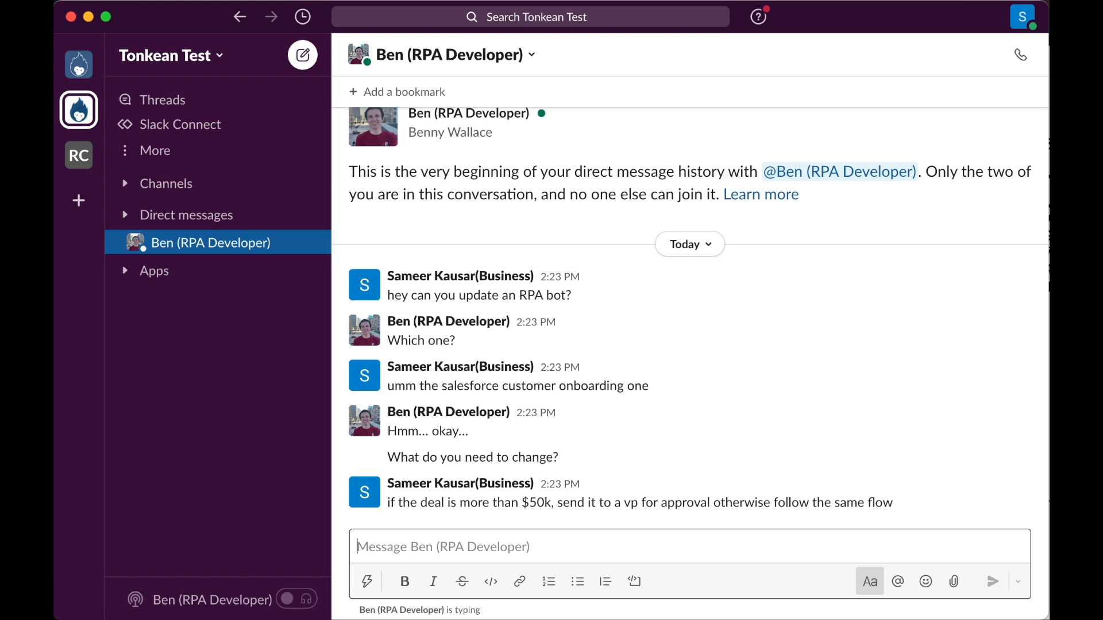
text(:swea)
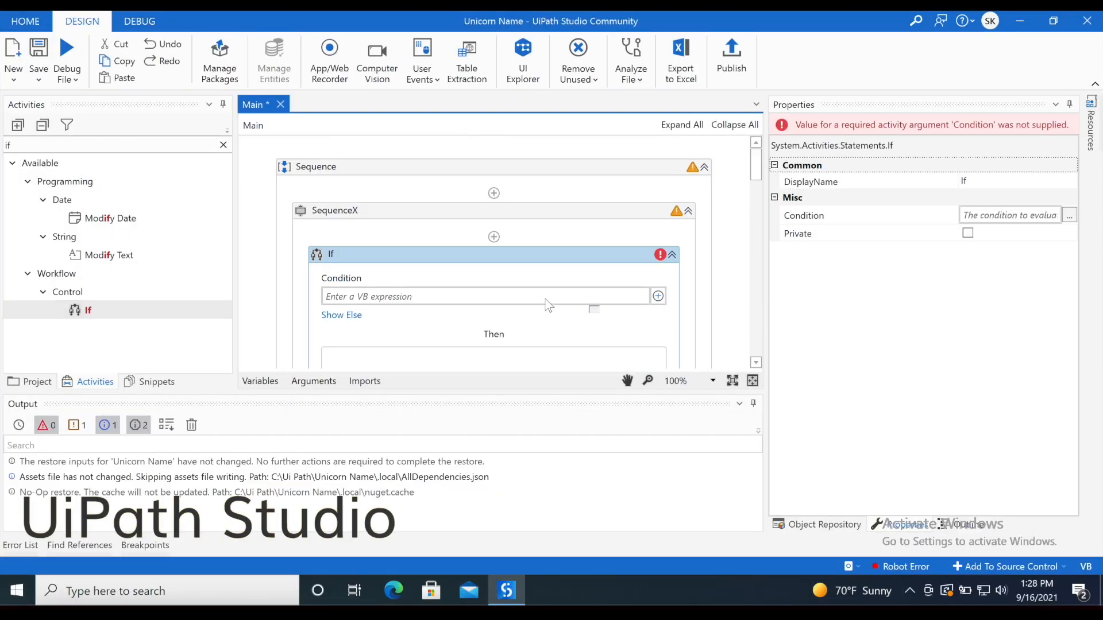
Step: Enter the If activity's condition as the VB expression 'total > 5...'
text(total > 5)
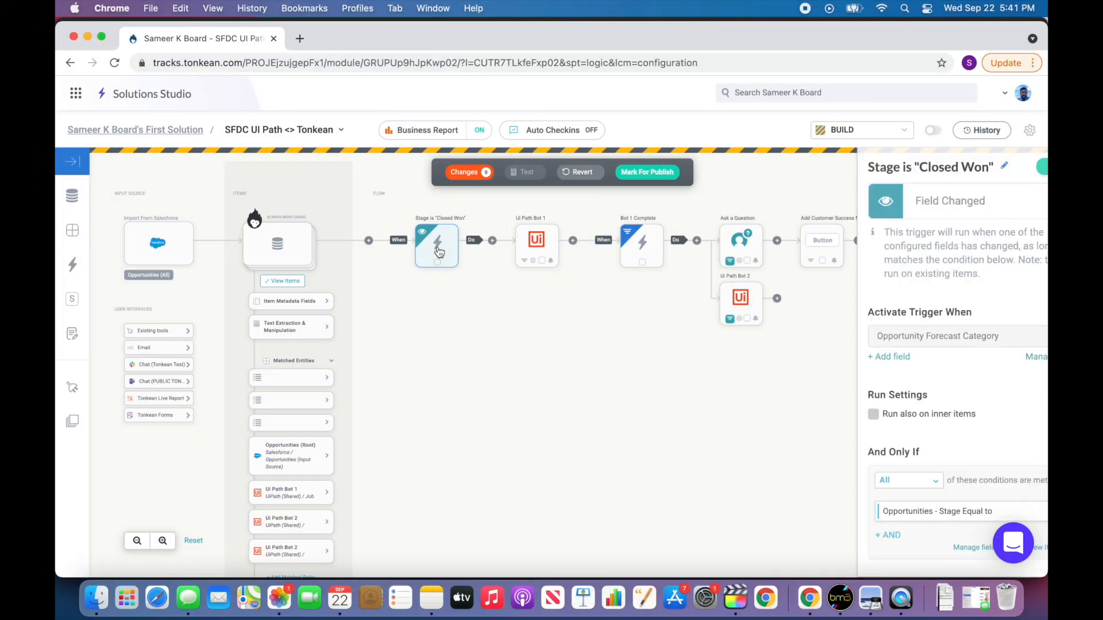
Step: Set the Salesforce trigger's stage condition to Closed Won
click(914, 510)
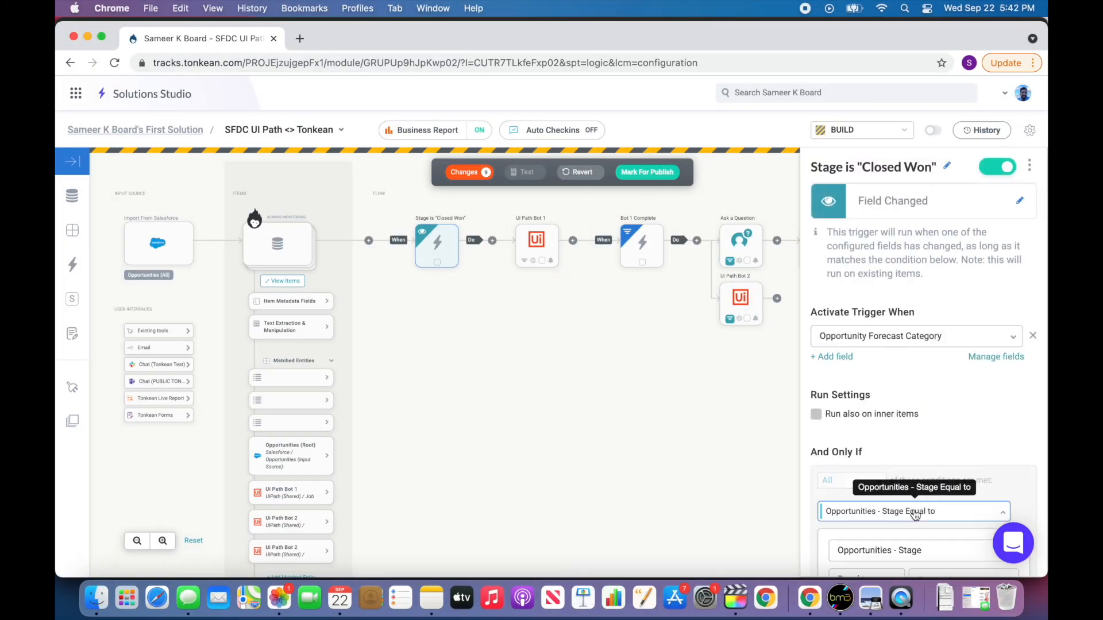
text(Close)
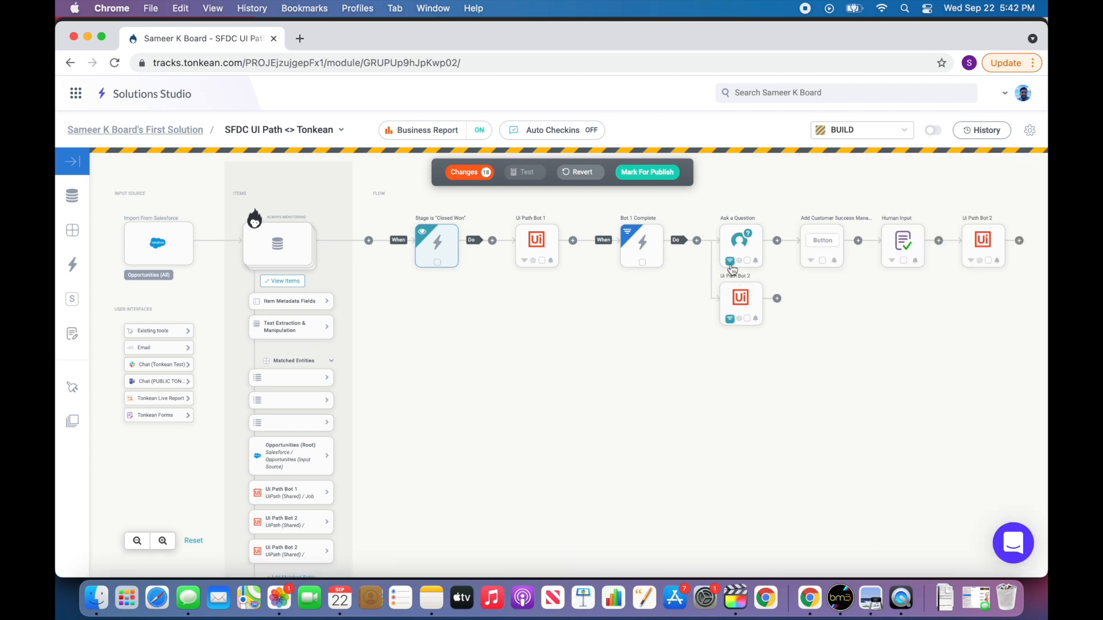
Step: Condition the Ask a Question step on Expected Amount greater than 50000 and return to the flow
click(737, 239)
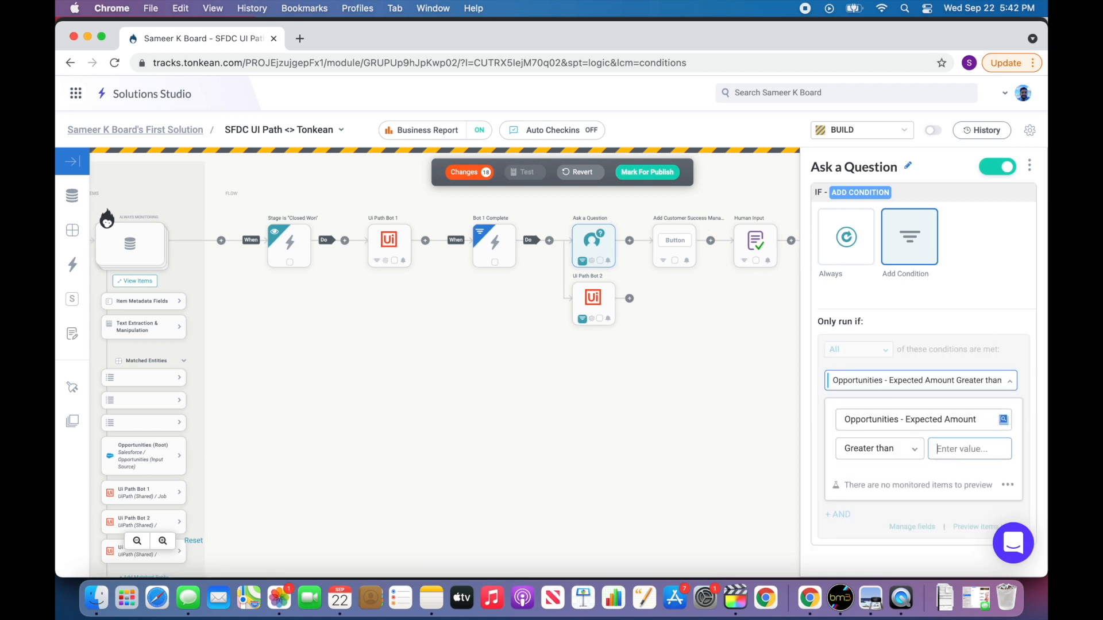
text(50000)
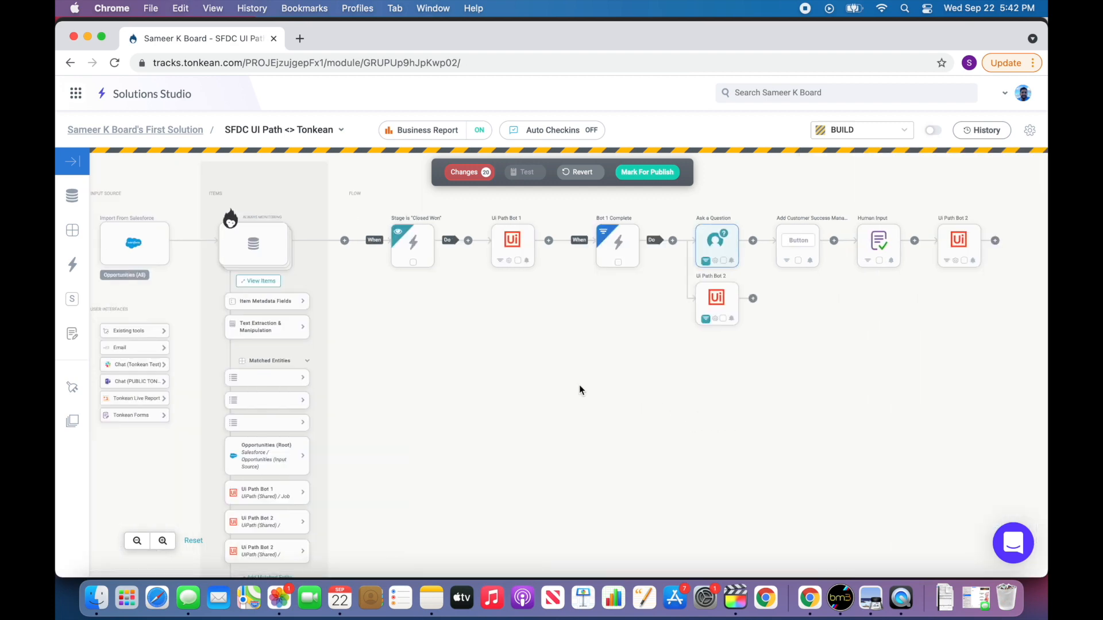
click(361, 37)
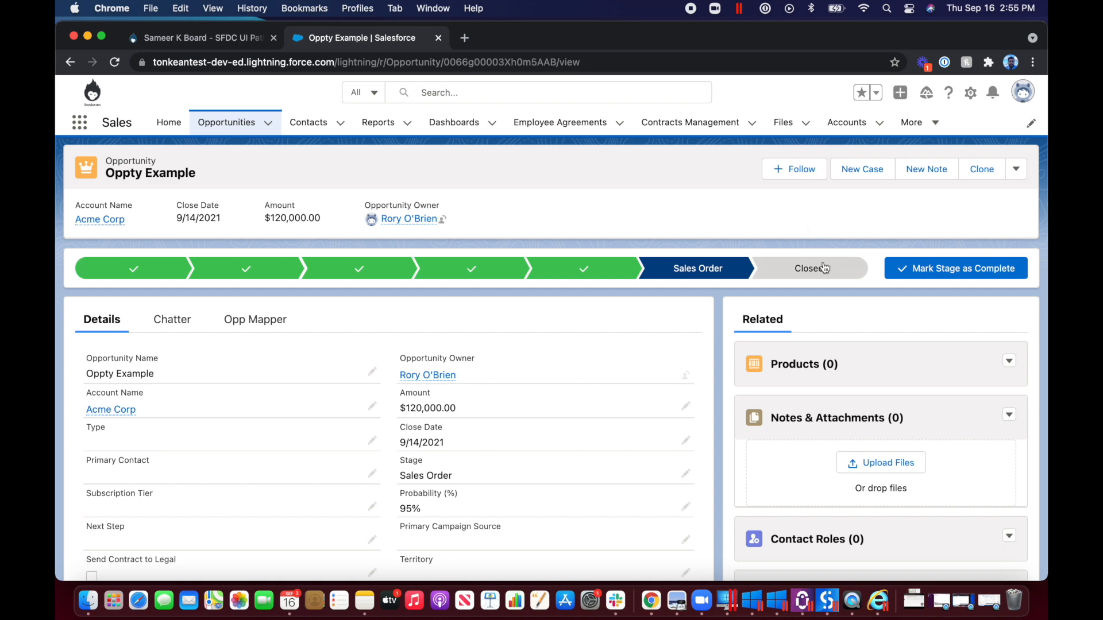
Step: Close the Oppty Example opportunity with stage Closed Won and save it
click(809, 267)
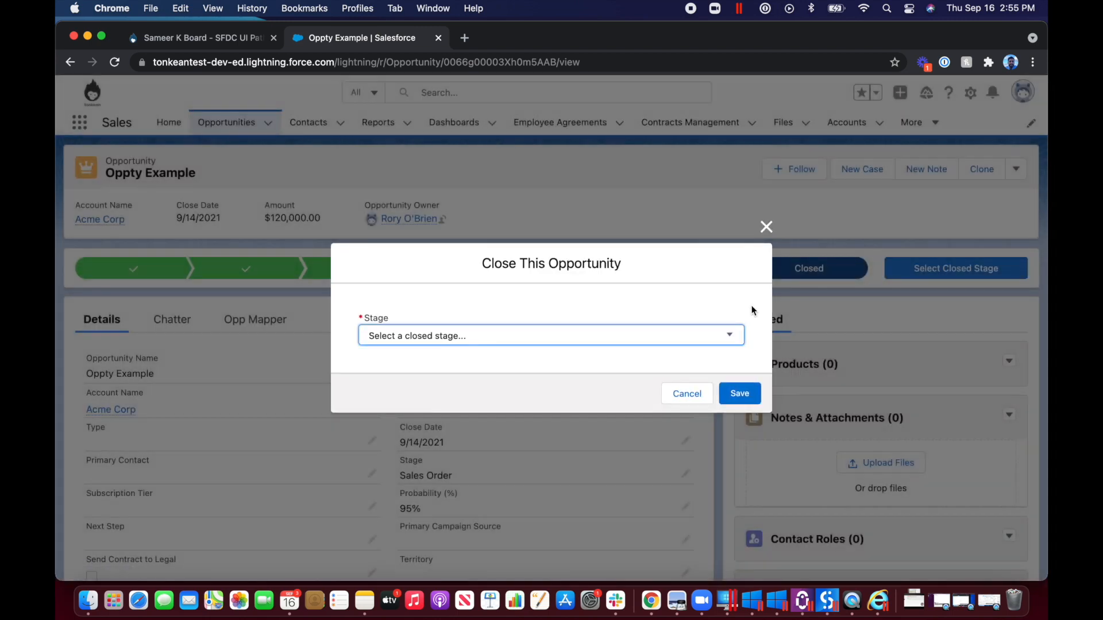
click(550, 335)
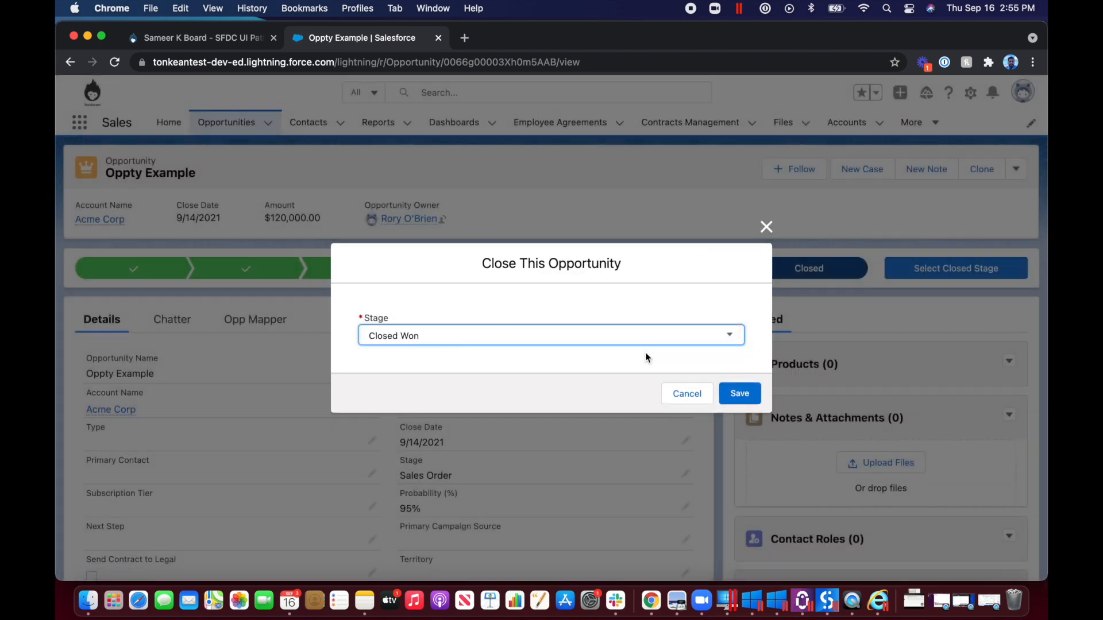
click(739, 393)
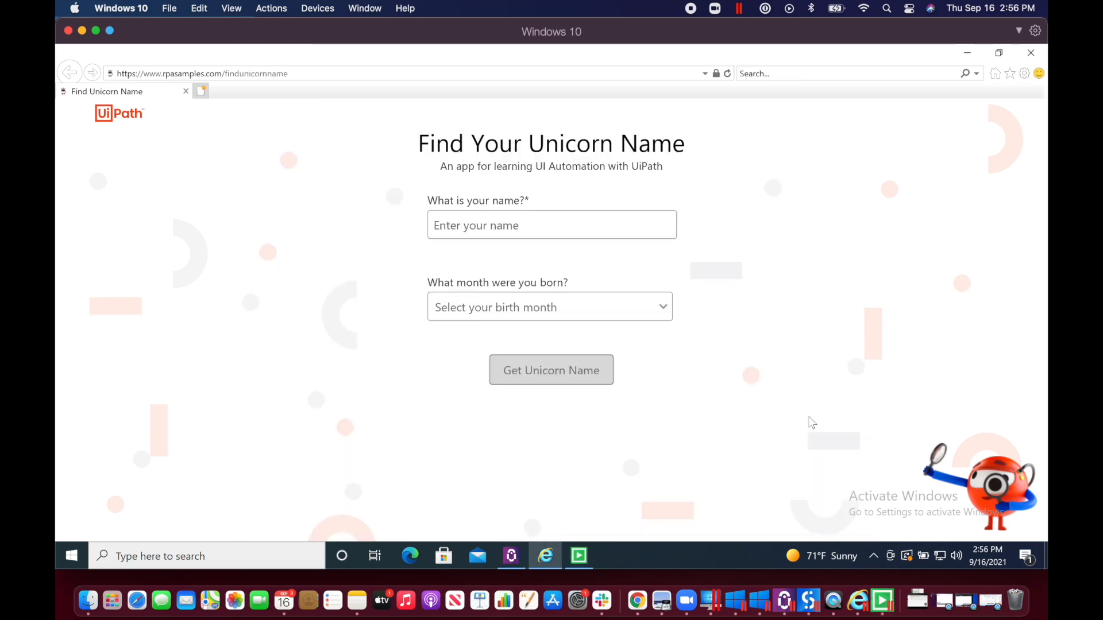
Step: Enter the account name 'Acme C...' in the unicorn-name form and proceed
text(Acme C)
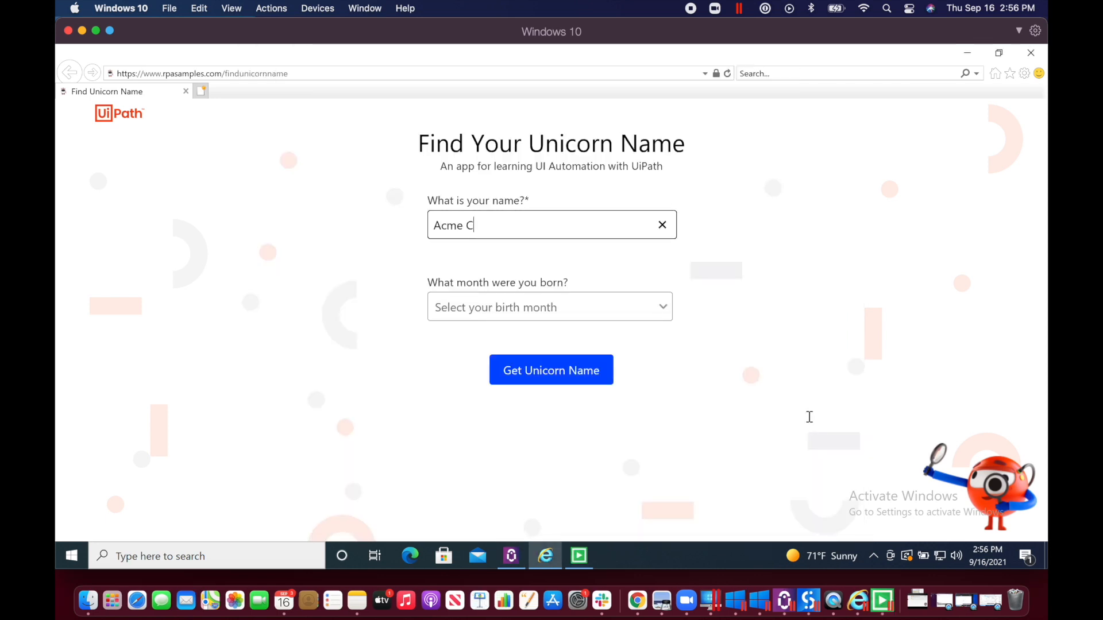
click(550, 370)
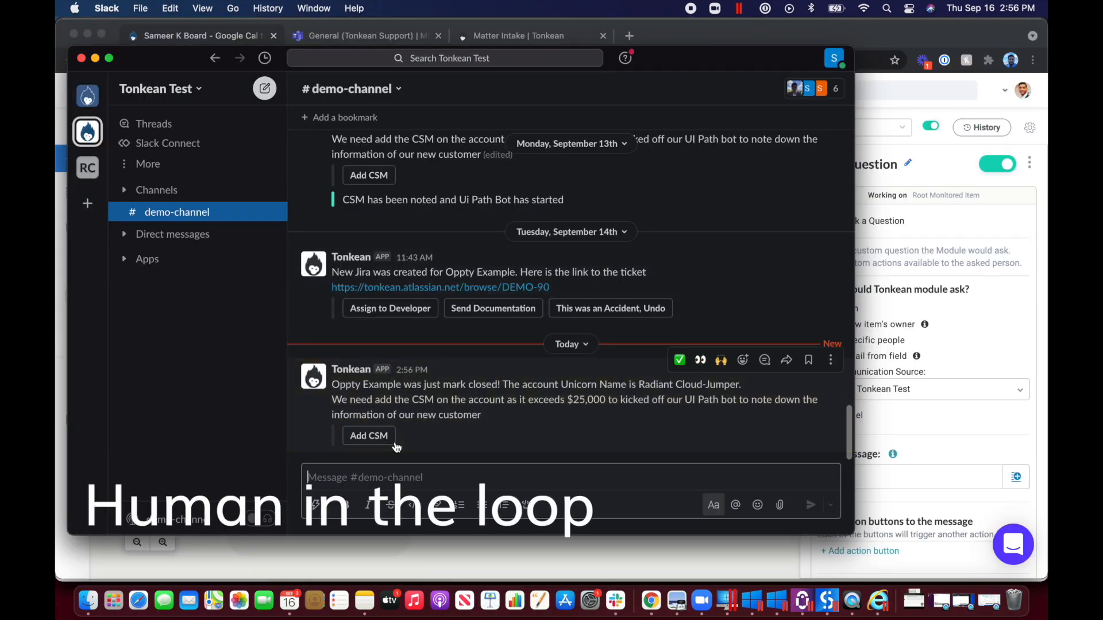
mouse_move(436, 434)
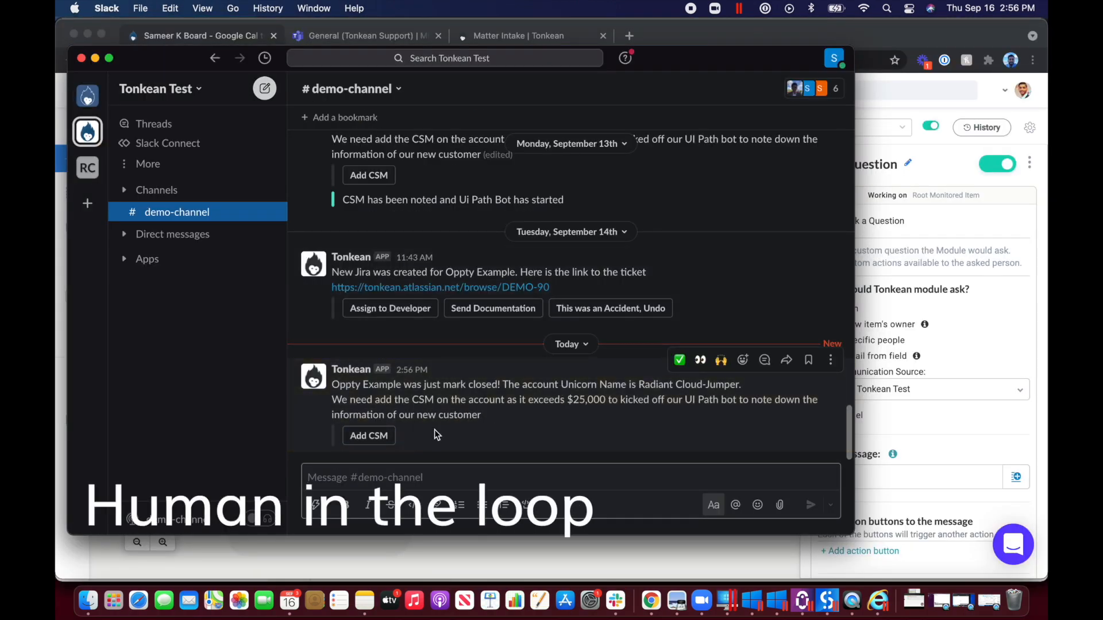
Step: Assign Kevin Bacon as CSM from the Tonkean Slack message and submit
click(367, 435)
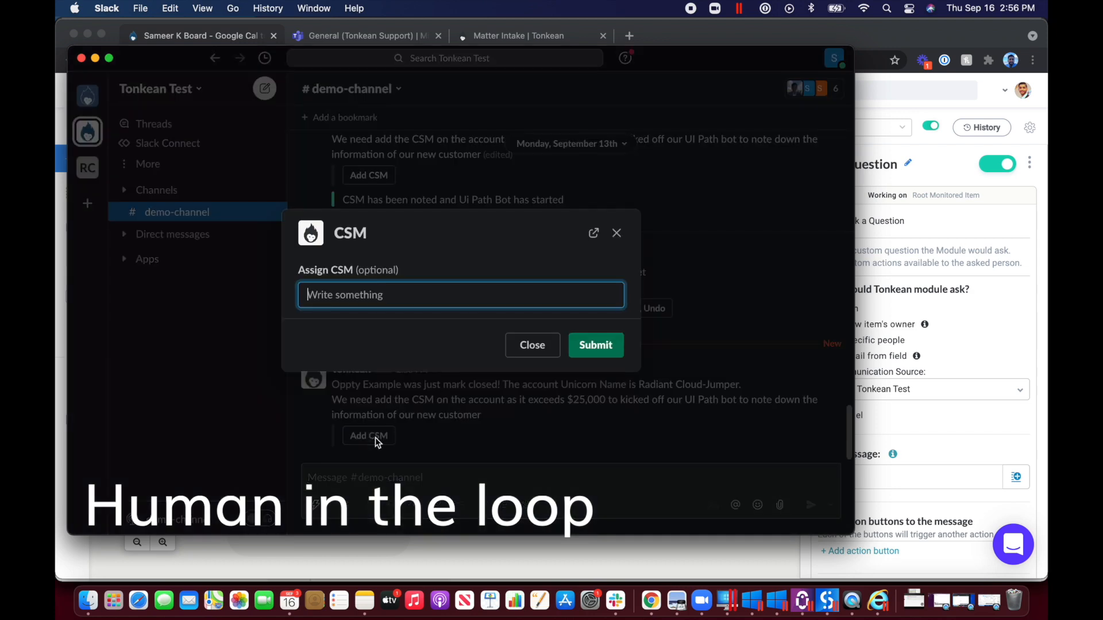
text(Kevin Bacon)
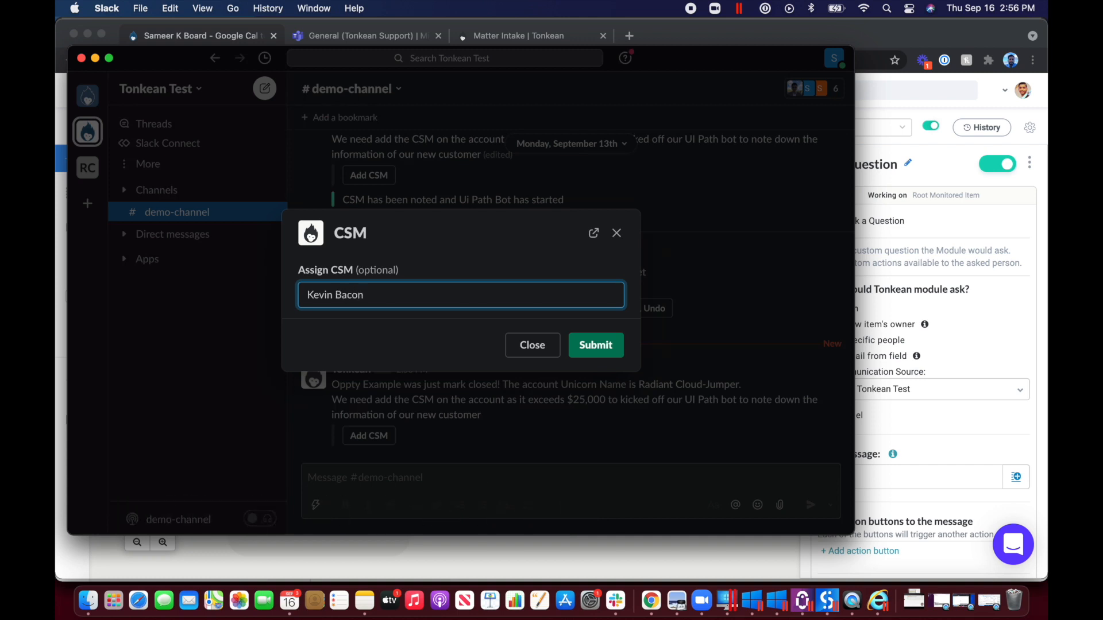
click(595, 345)
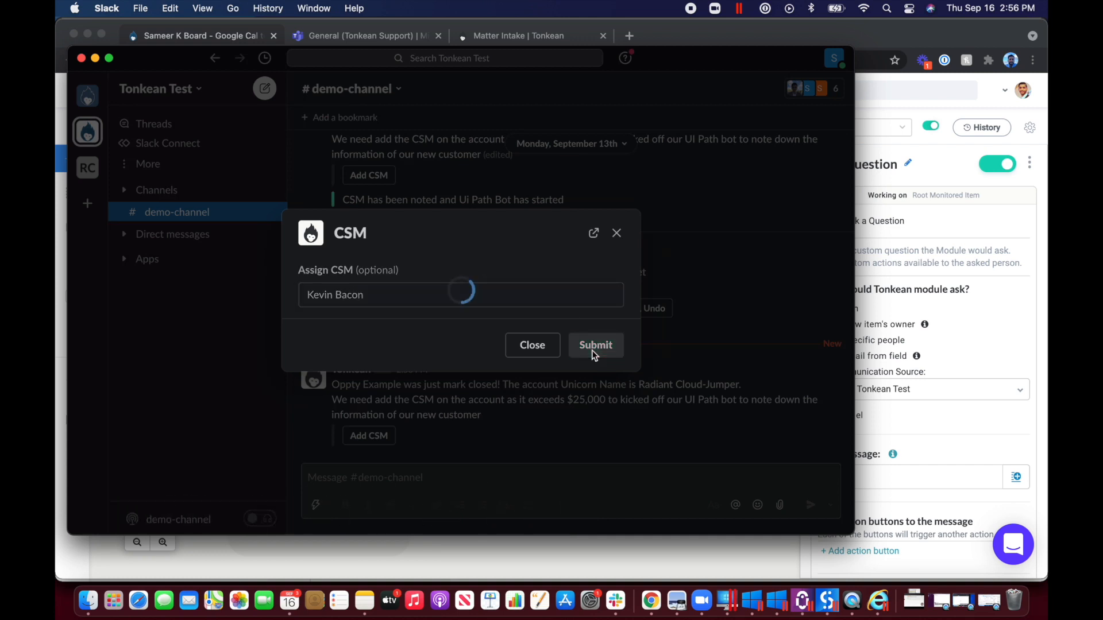
click(595, 345)
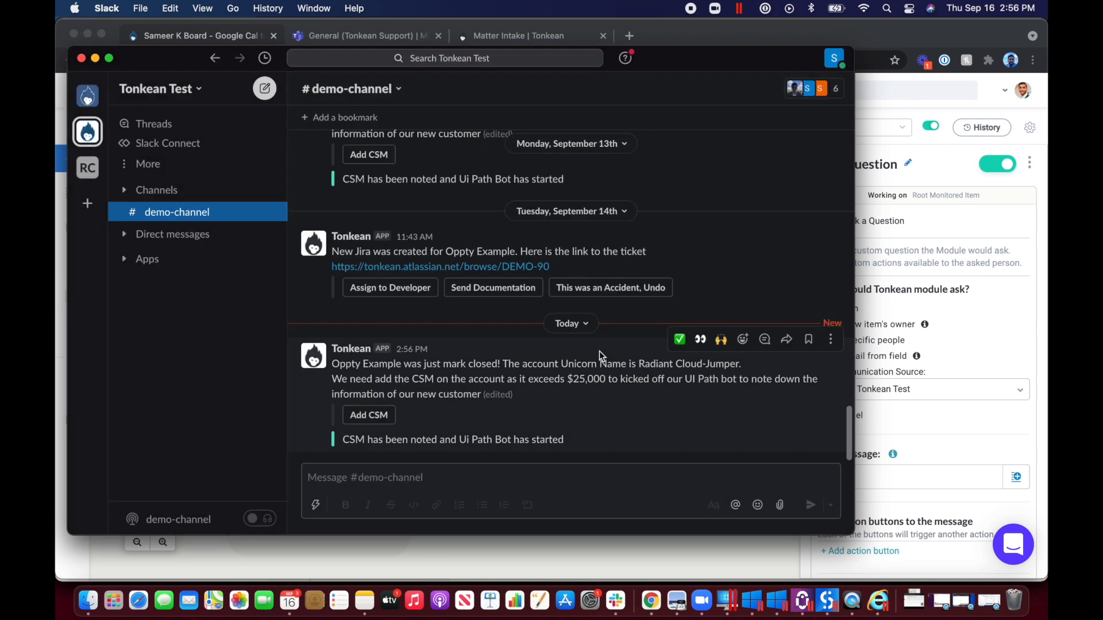
mouse_move(801, 601)
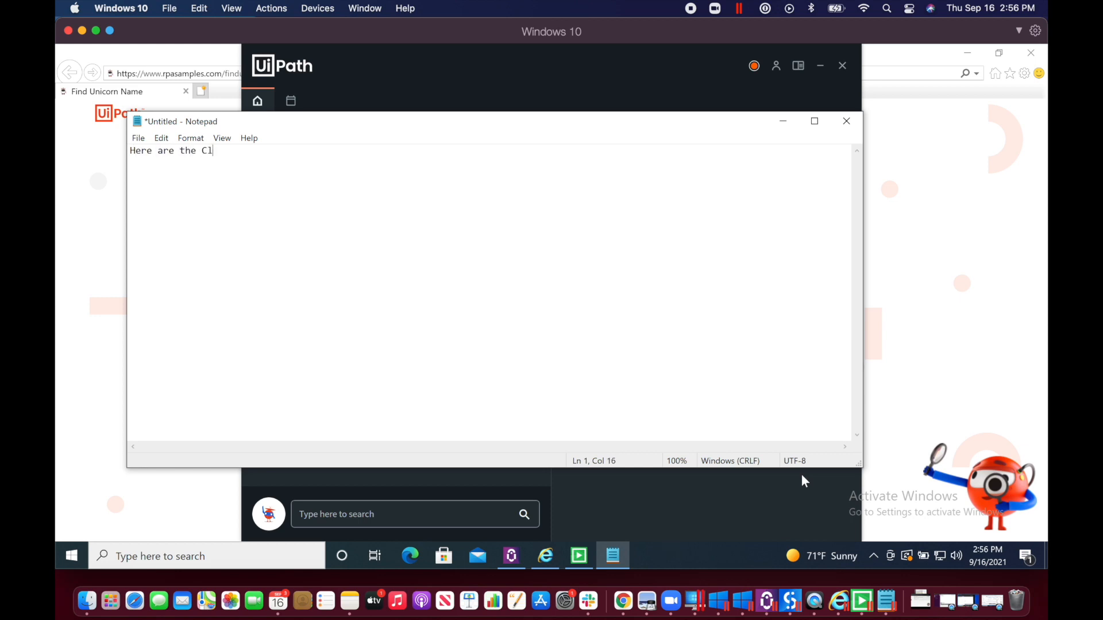
Step: Write the Closed Won opportunity details: Salesforce URL and unicorn name Radiant Cloud-Jumper
text(osed won Opportunity details:)
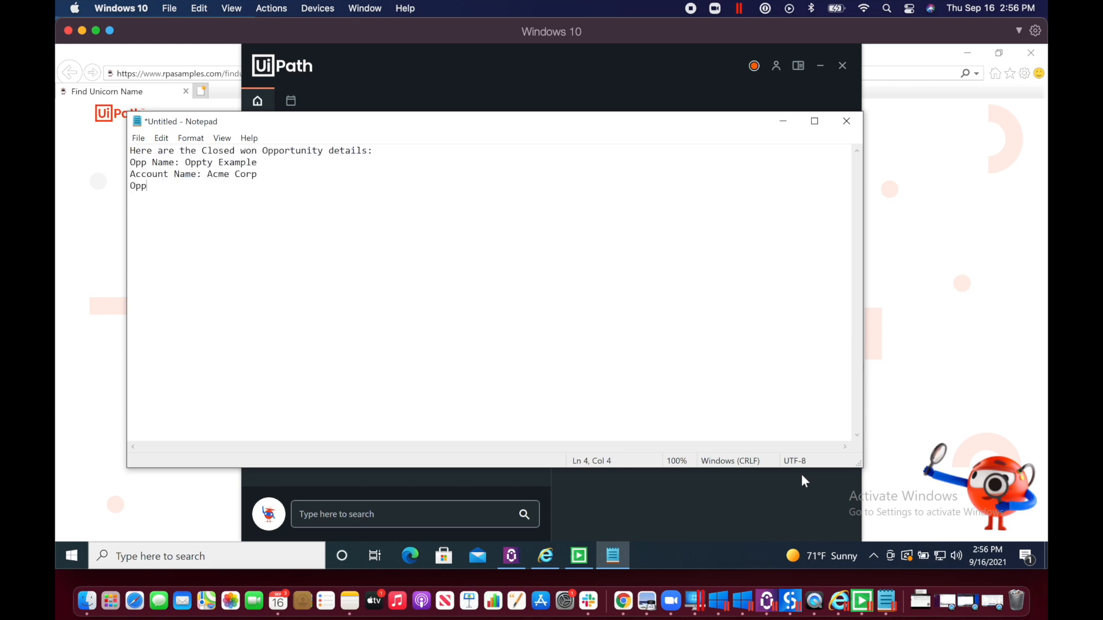
text(URL: https://tonkeantest-dev-ed.my.salesforce.com/0066g00003Xh0m5AAB)
text(CSM: Kevin Bacon)
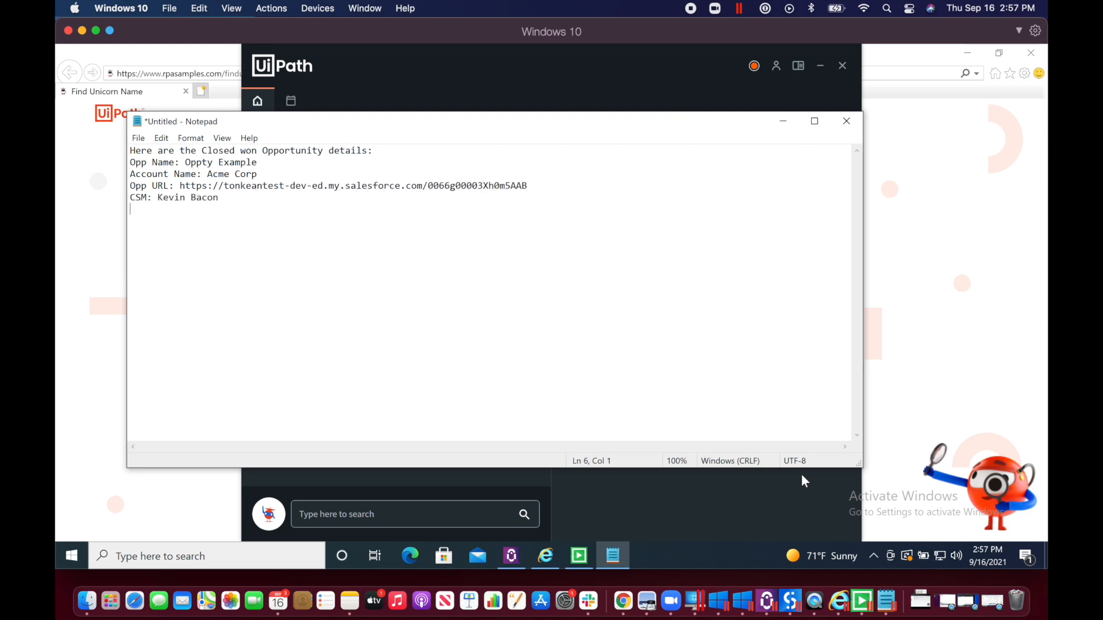
text(Account Unicorn Name: Radiant Cloud-Jumper)
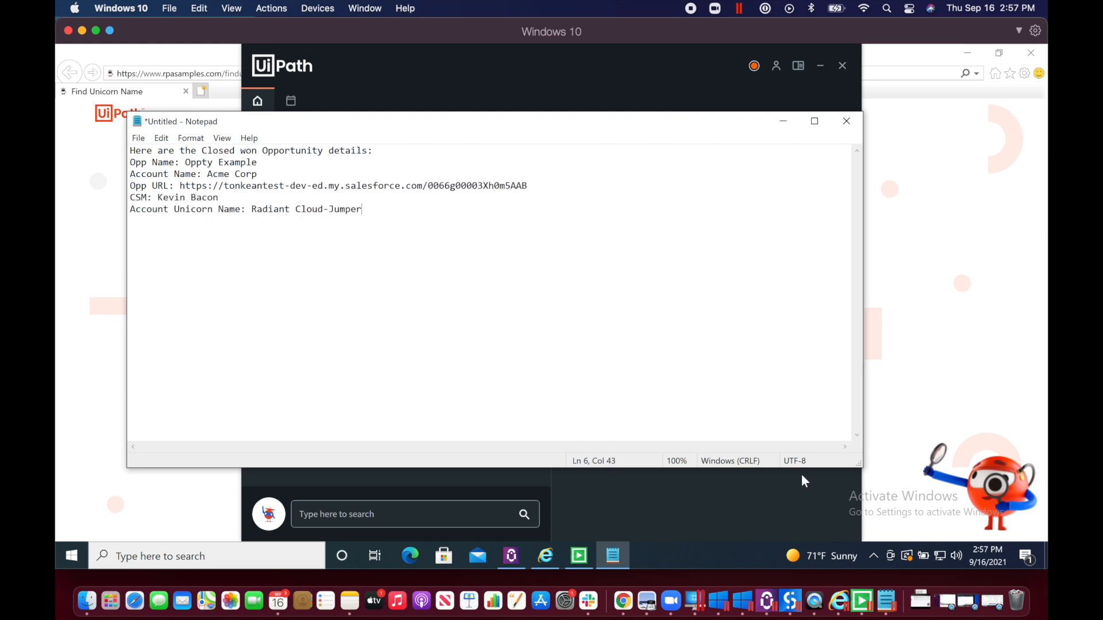